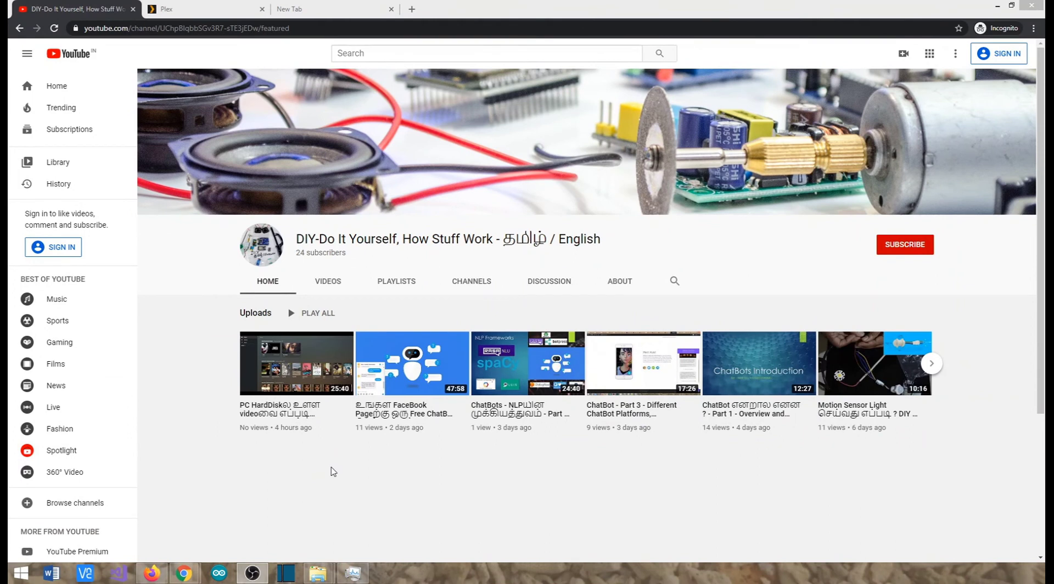
pyautogui.moveTo(244, 52)
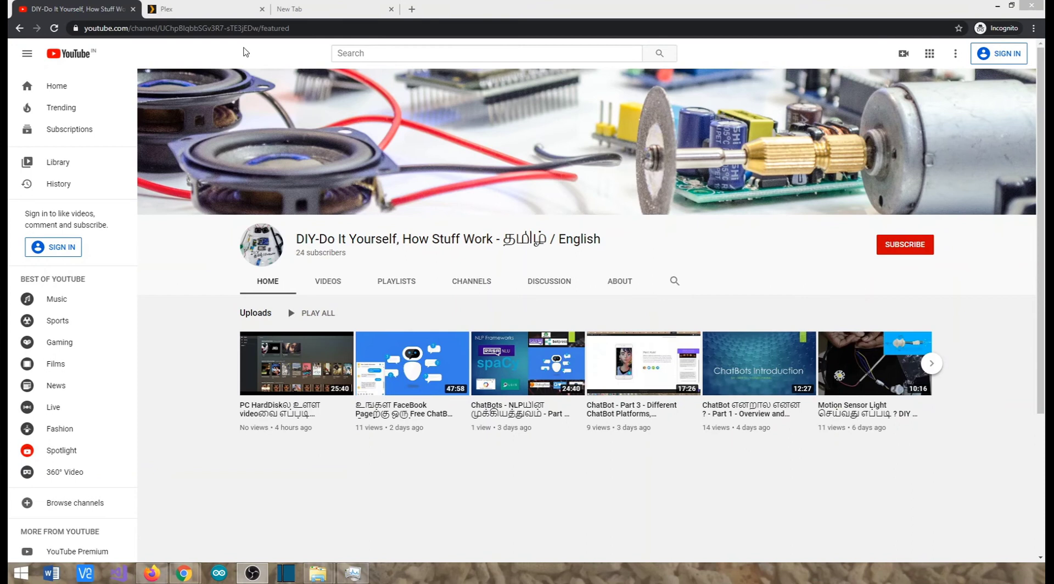
pyautogui.moveTo(200, 9)
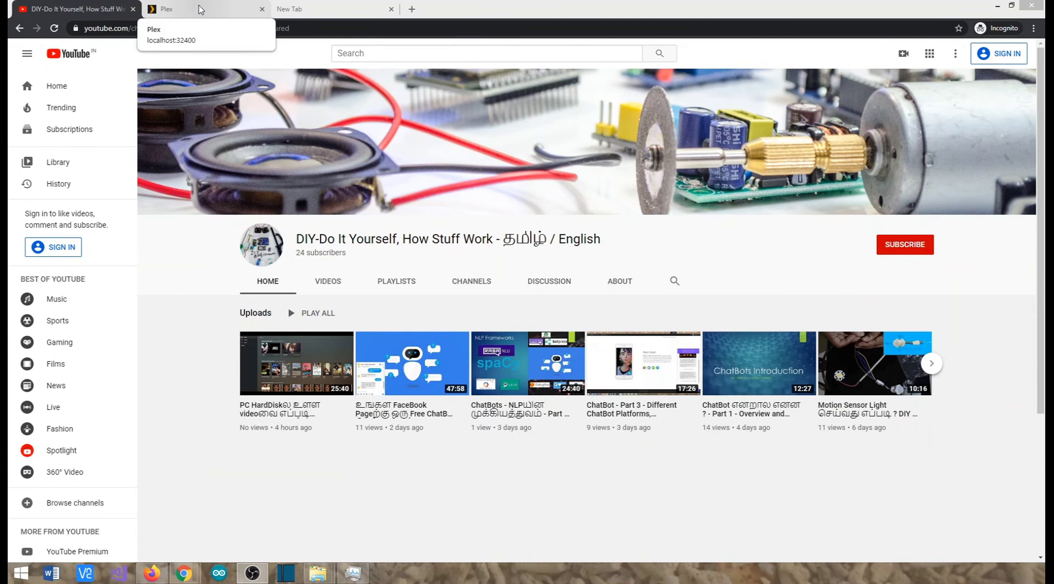
# - Alternate between the YouTube channel tab and the local Plex server tab, ending on Plex home
pyautogui.click(202, 9)
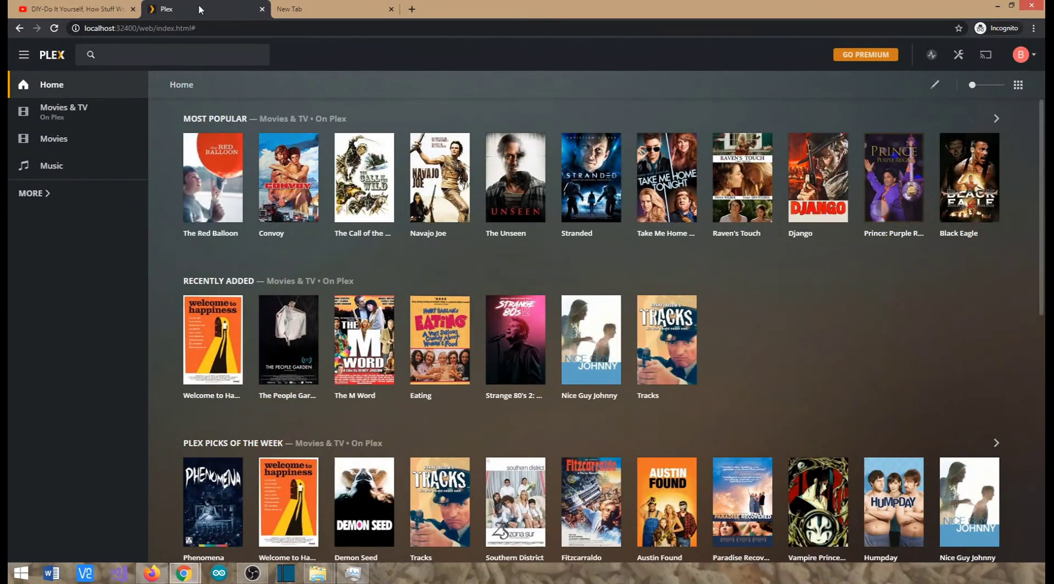
pyautogui.click(73, 9)
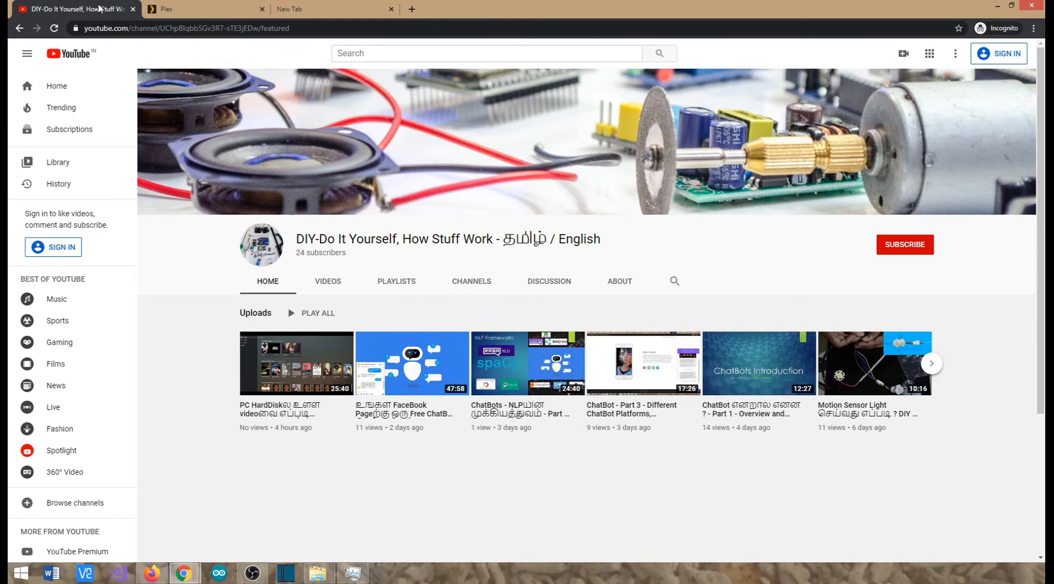
pyautogui.click(206, 8)
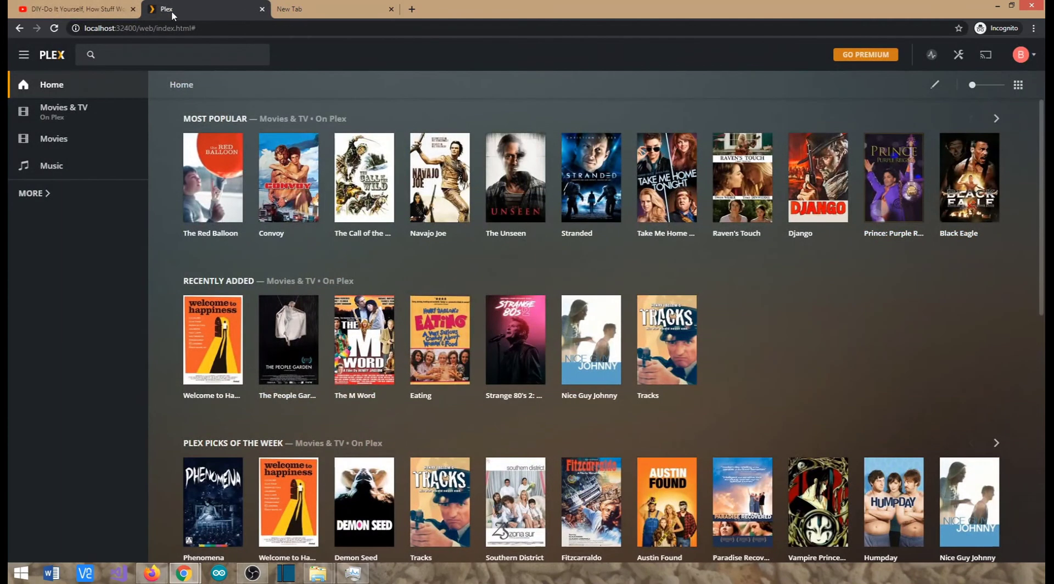
pyautogui.moveTo(76, 9)
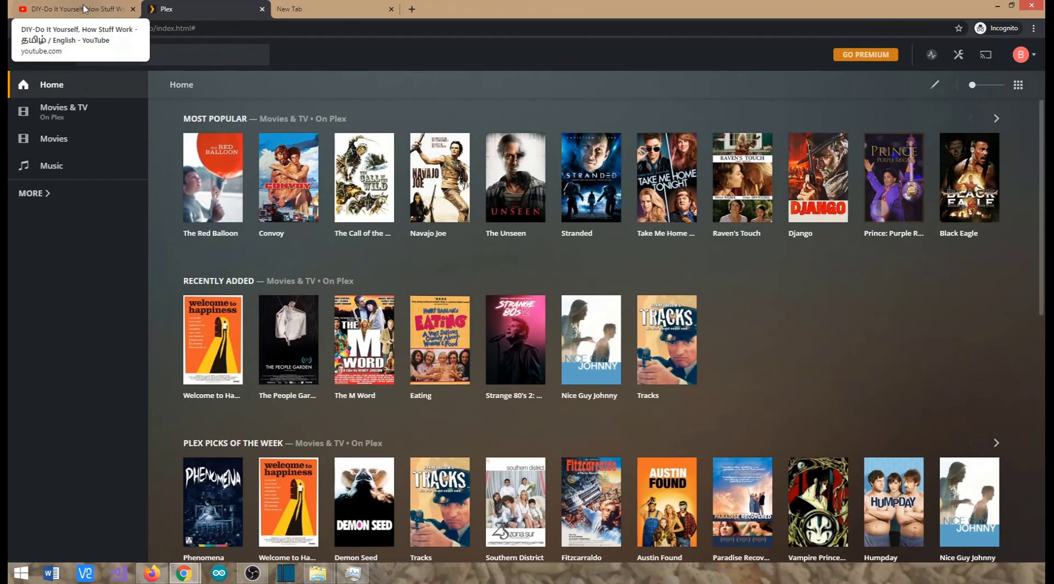
pyautogui.click(202, 9)
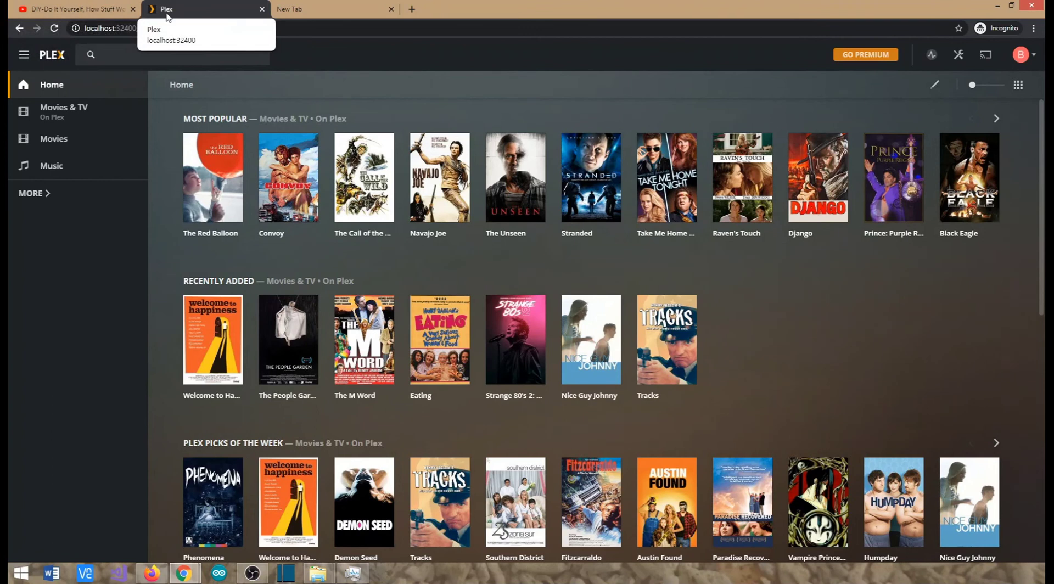
pyautogui.moveTo(181, 13)
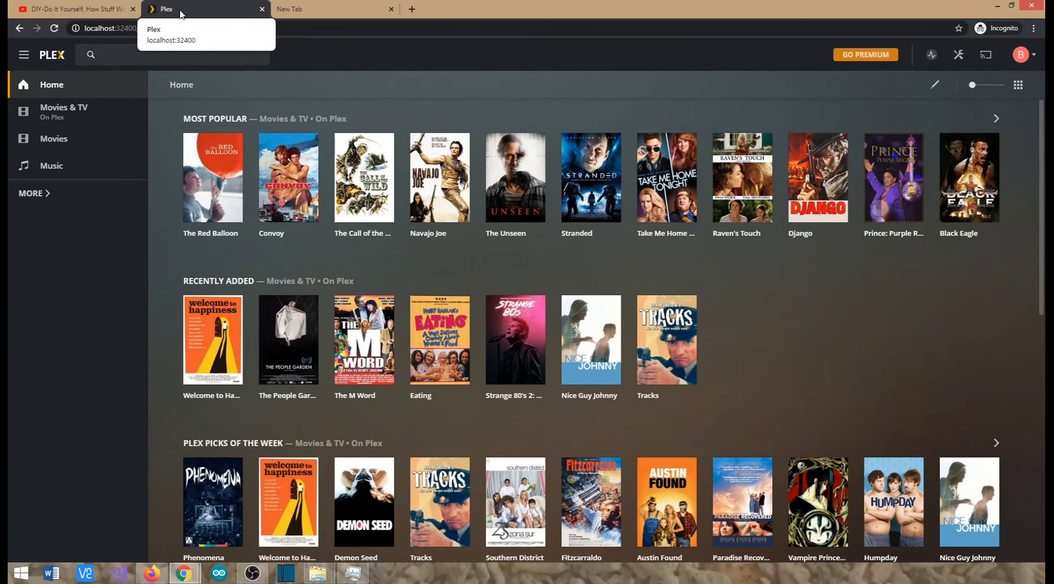
pyautogui.click(67, 9)
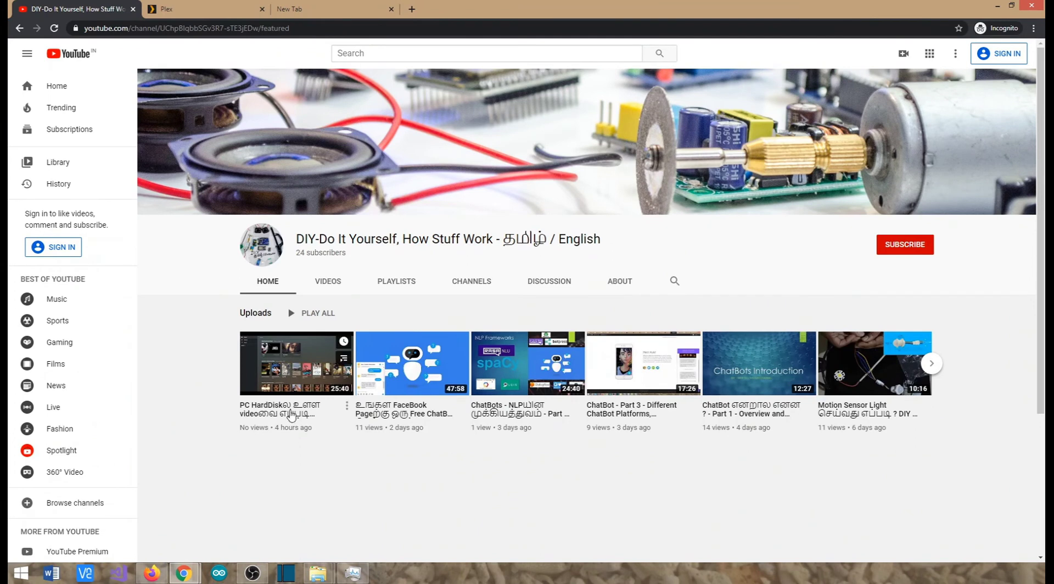
pyautogui.moveTo(289, 414)
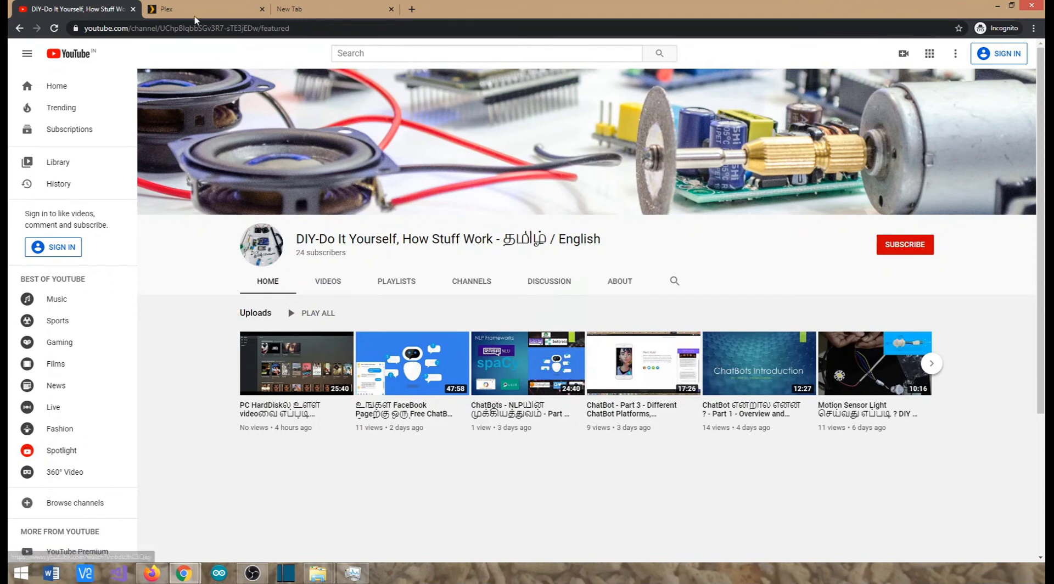
pyautogui.click(202, 9)
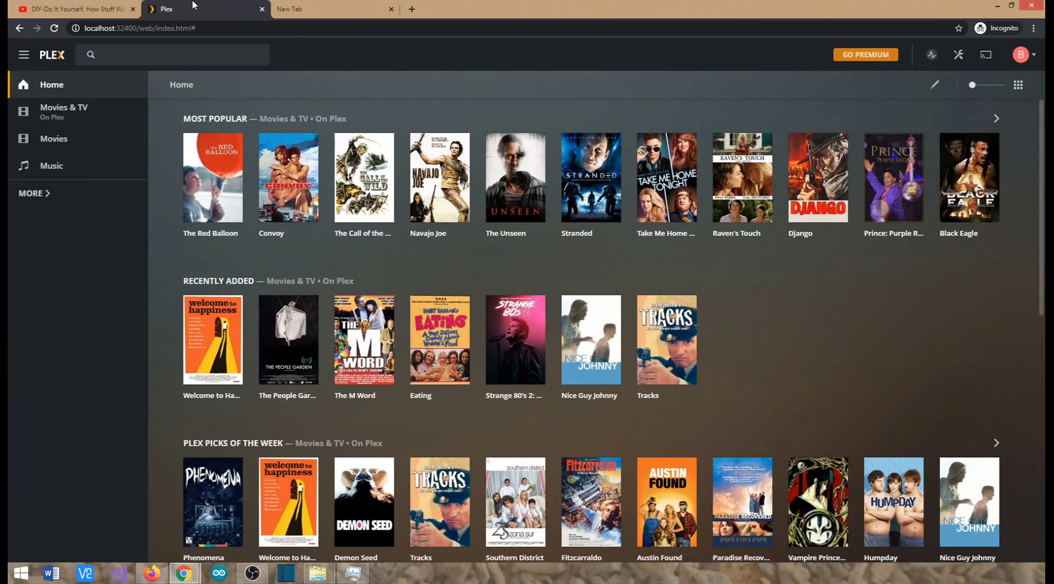
pyautogui.moveTo(74, 9)
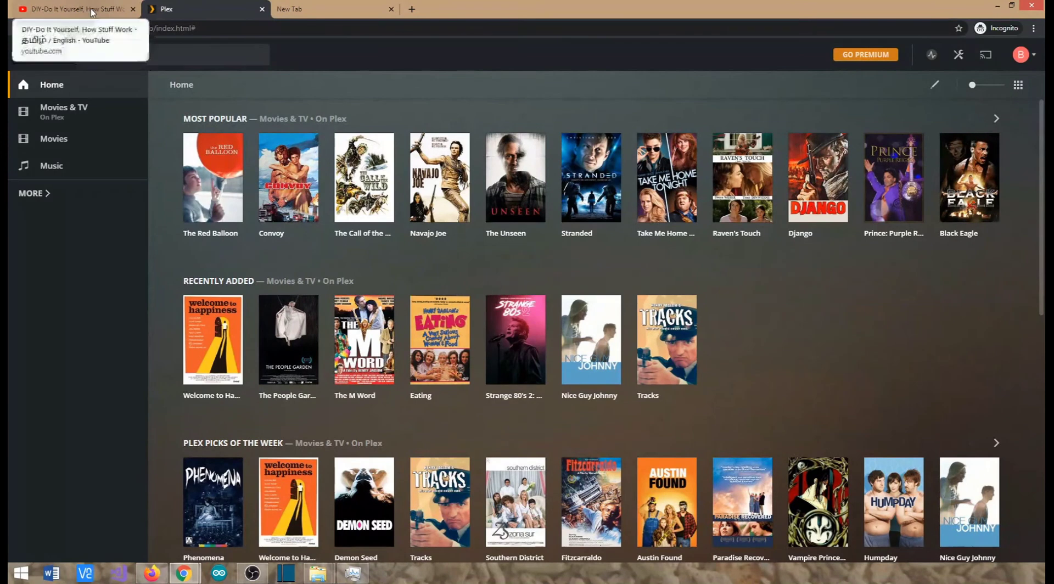
pyautogui.click(74, 9)
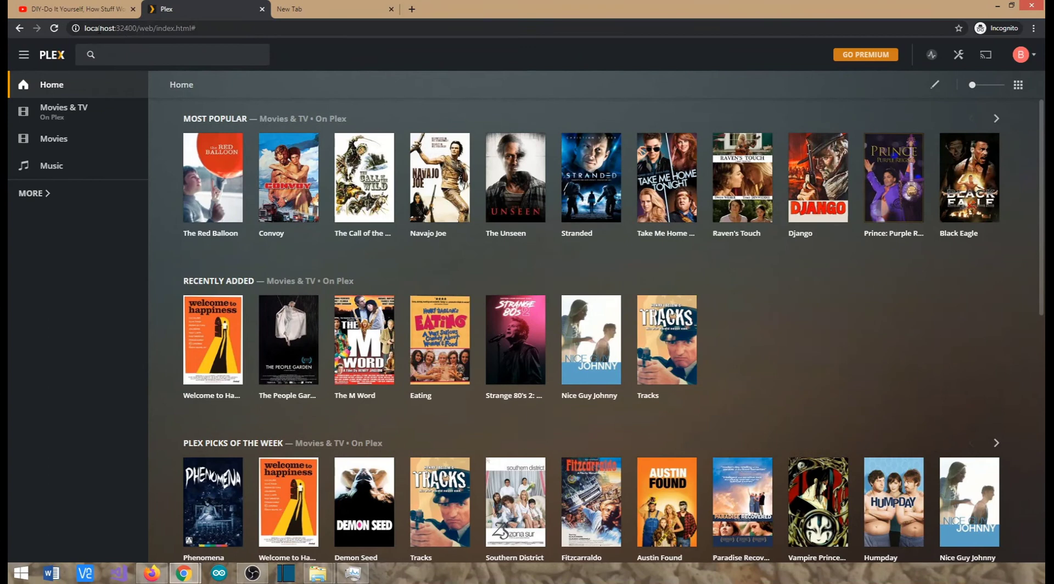
# - Expand the sidebar list to show Movies, Music, Web Shows, News and Podcasts
pyautogui.click(140, 29)
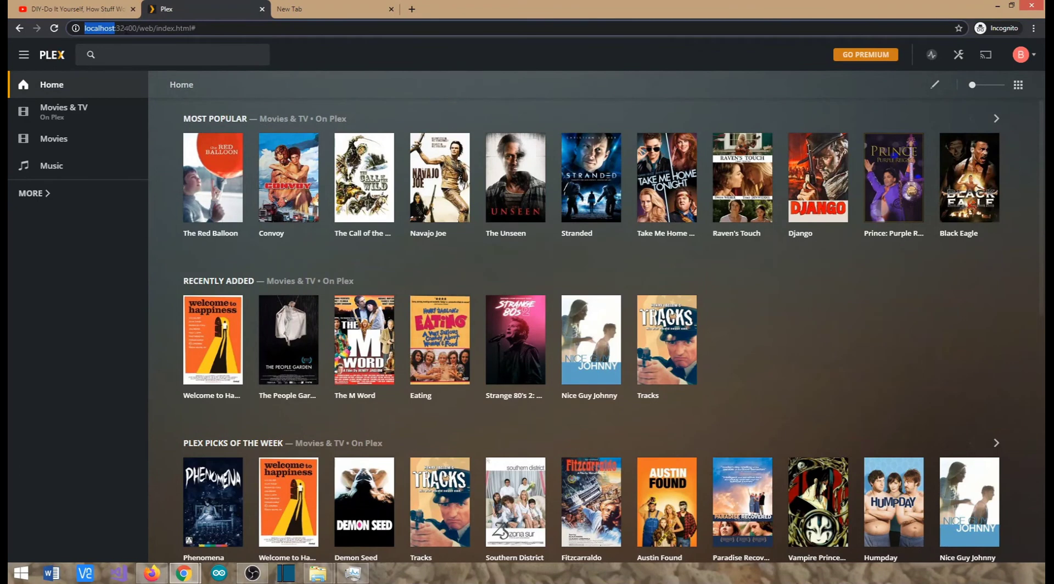
pyautogui.moveTo(97, 79)
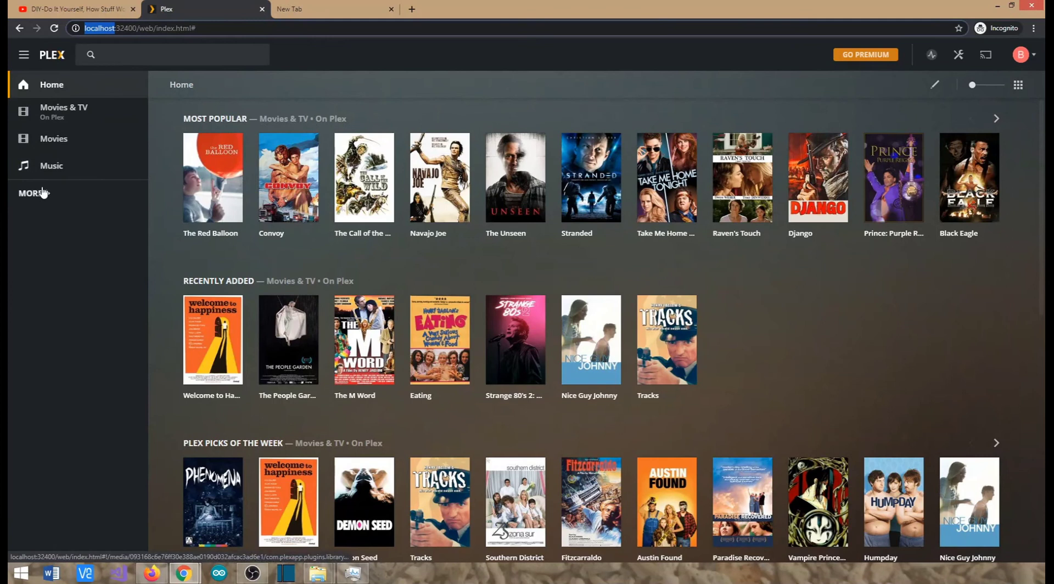
pyautogui.click(32, 193)
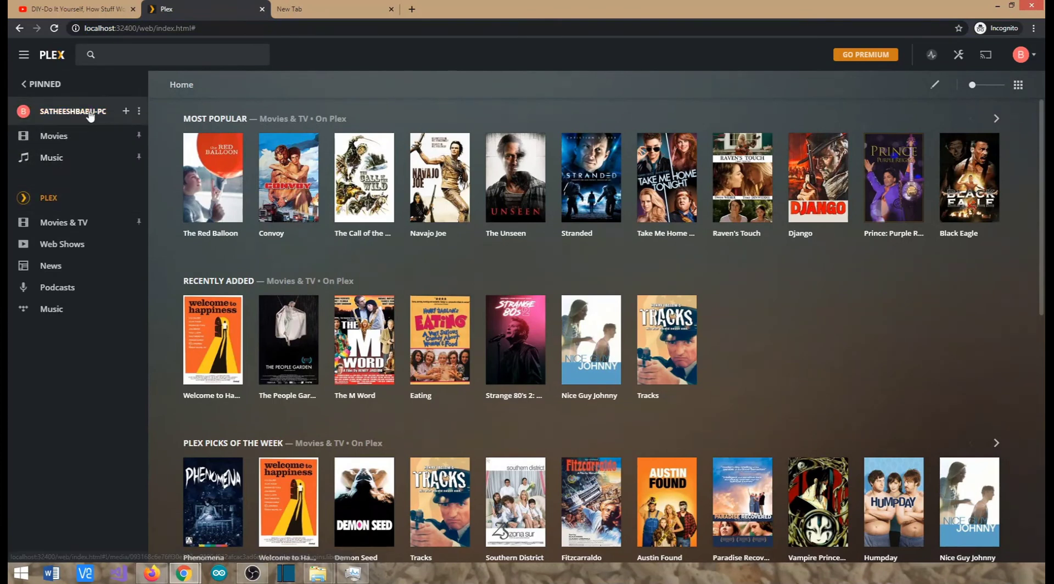
pyautogui.click(125, 110)
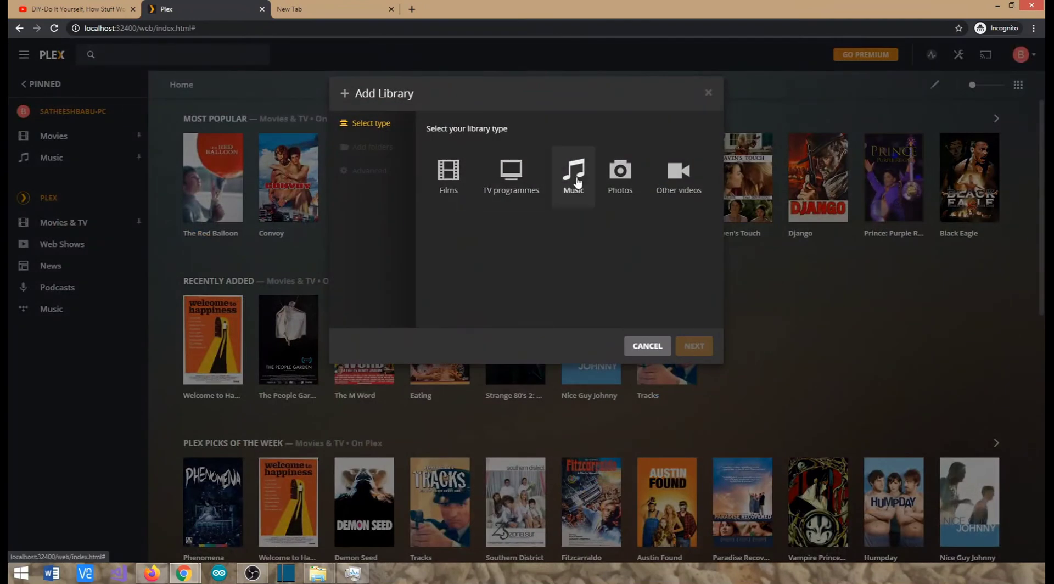
pyautogui.click(573, 174)
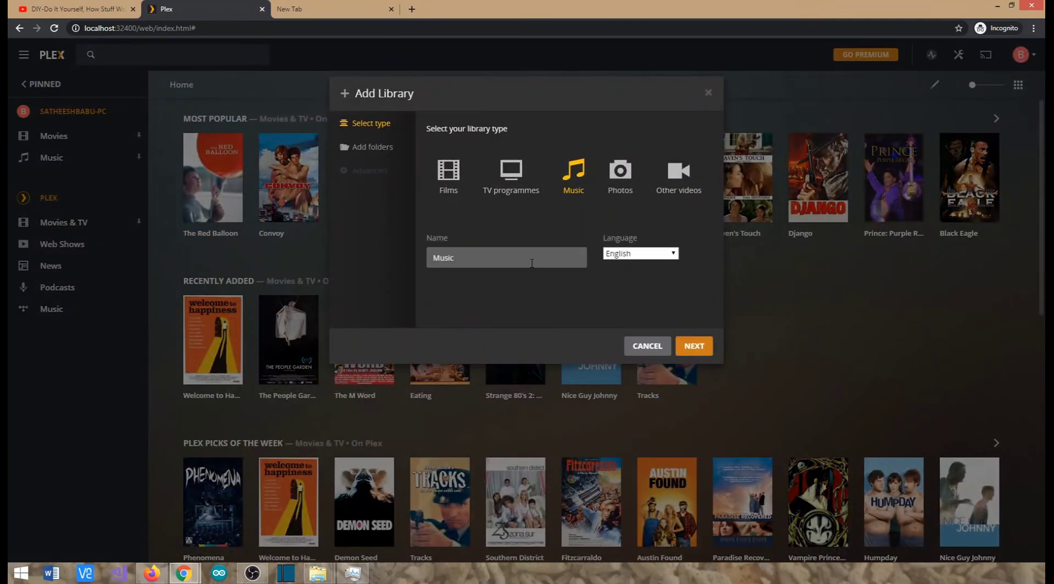
pyautogui.click(694, 345)
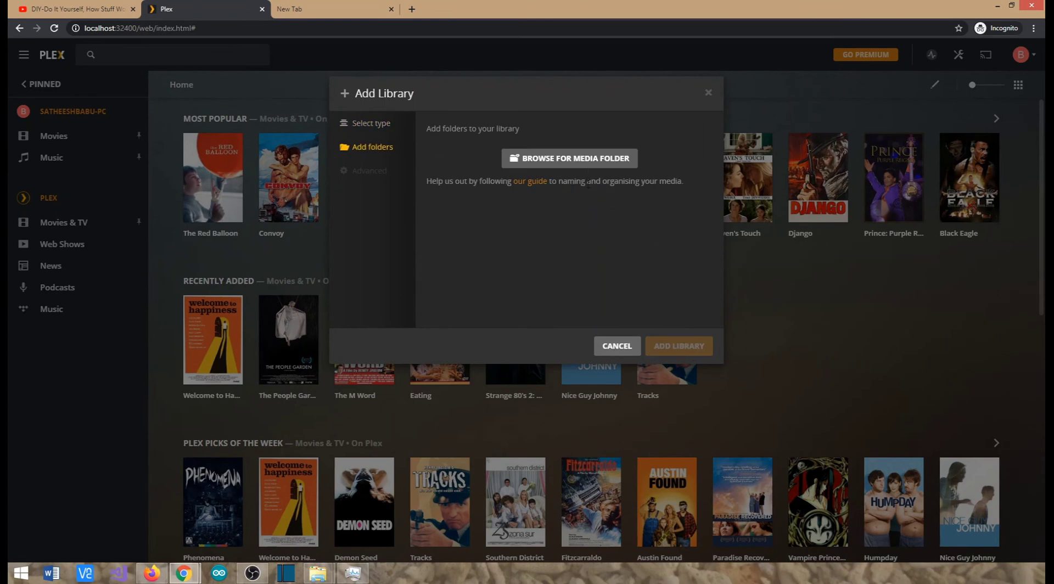
pyautogui.click(568, 158)
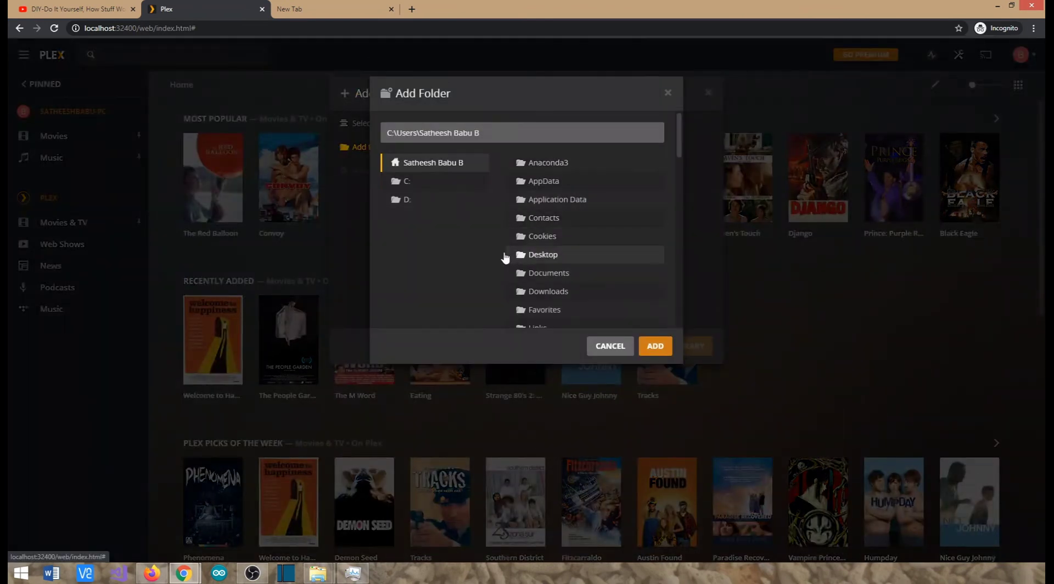
pyautogui.moveTo(541, 235)
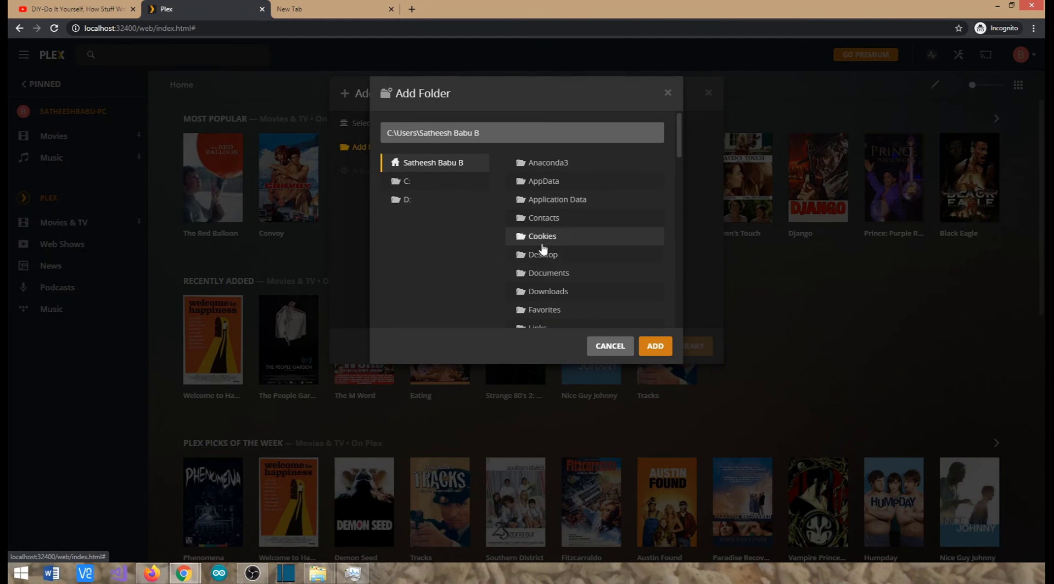
pyautogui.click(609, 346)
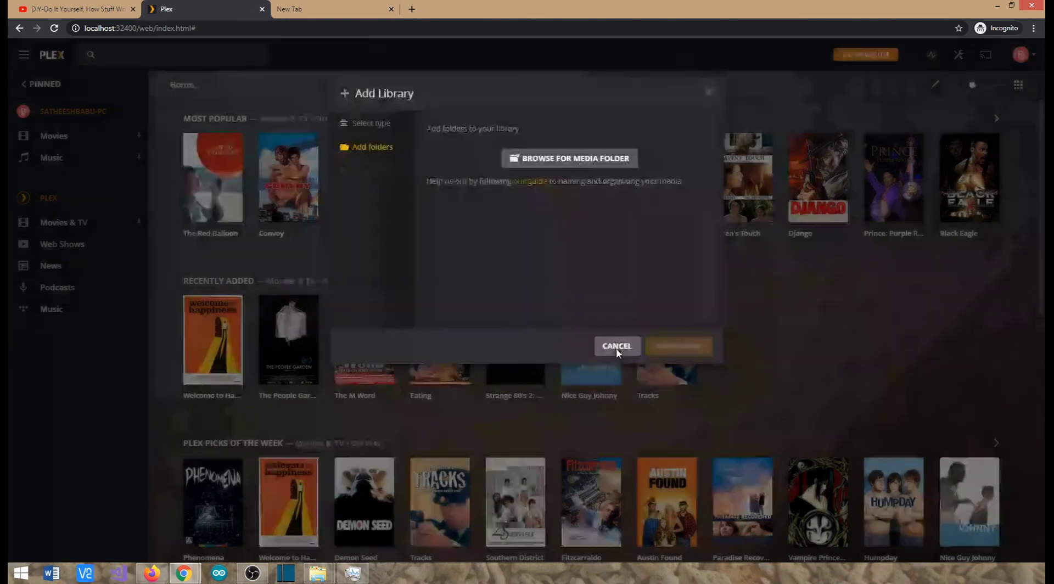
pyautogui.click(615, 346)
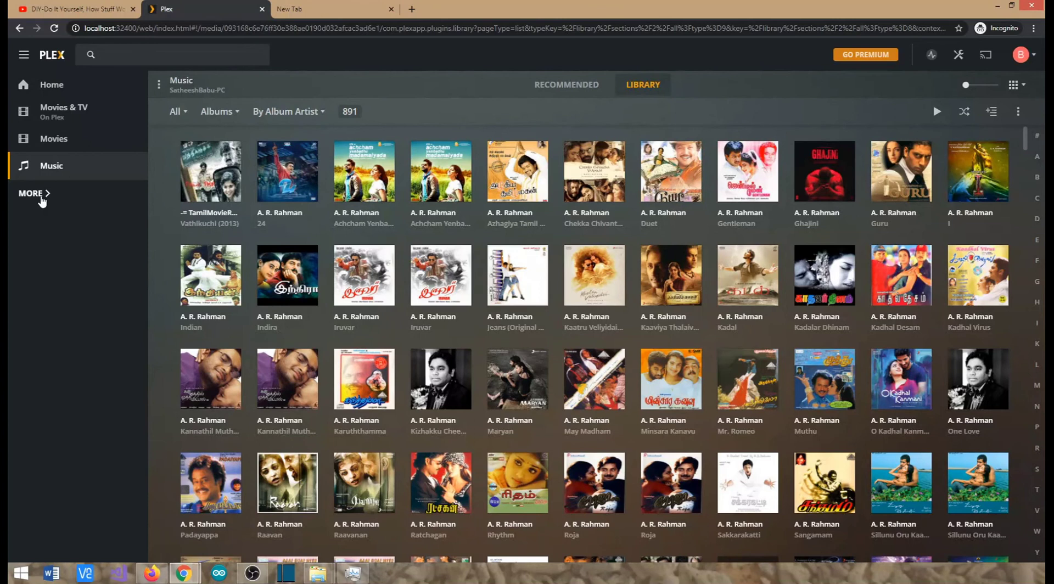
# - Show the Remote Access page reporting the server is not reachable outside the network
pyautogui.click(960, 55)
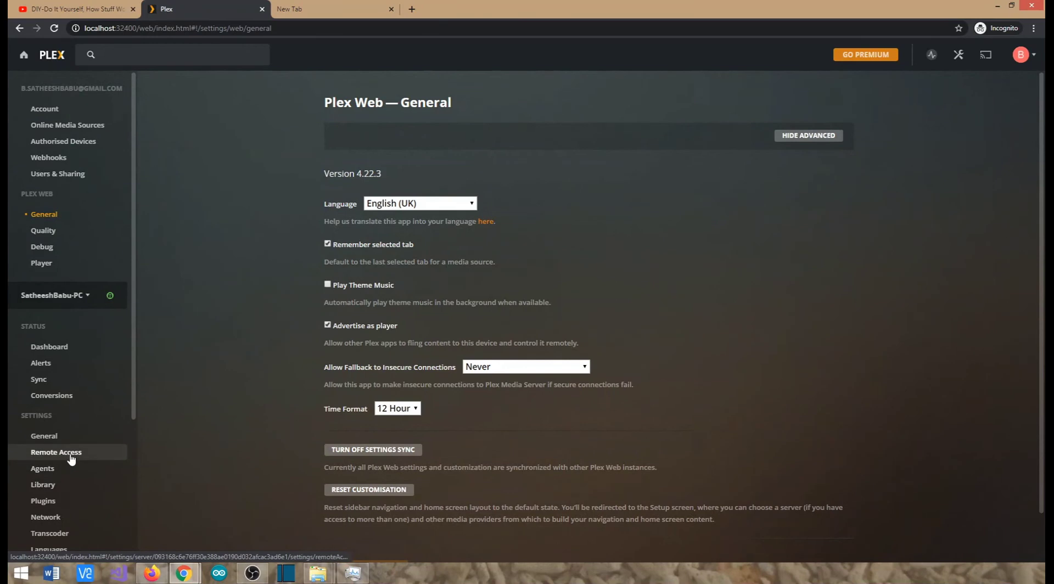
pyautogui.click(56, 451)
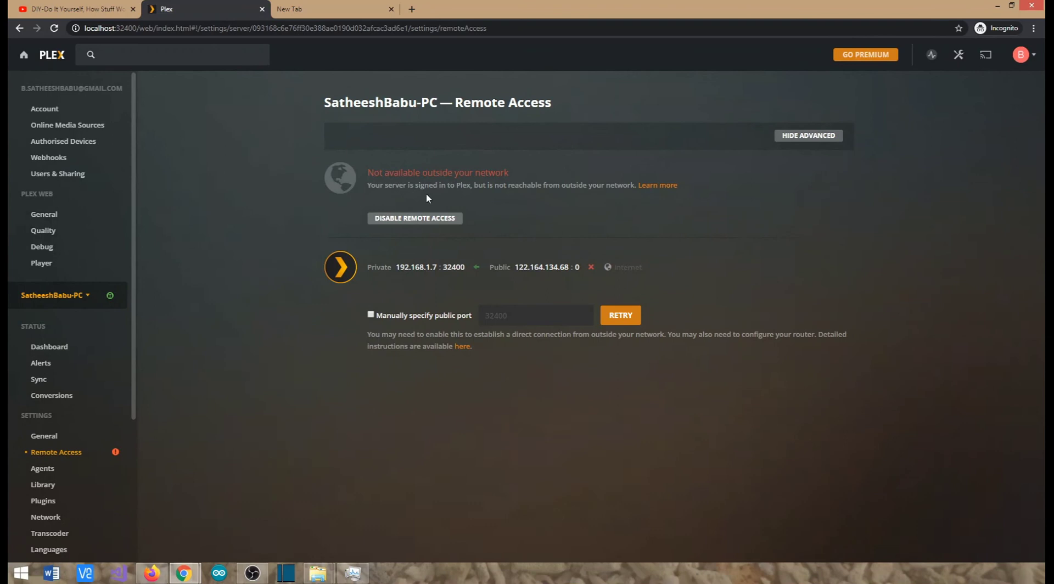
pyautogui.moveTo(434, 189)
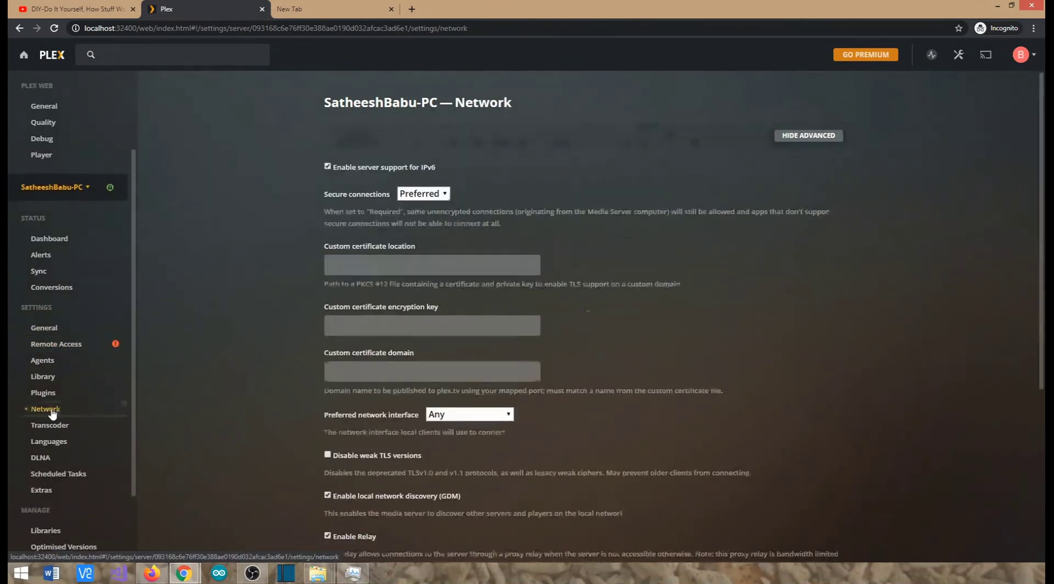
# - Inspect the networks-allowed-without-auth field reading 192.168.1.0/255.255.255.0 in Network settings
pyautogui.scroll(-3)
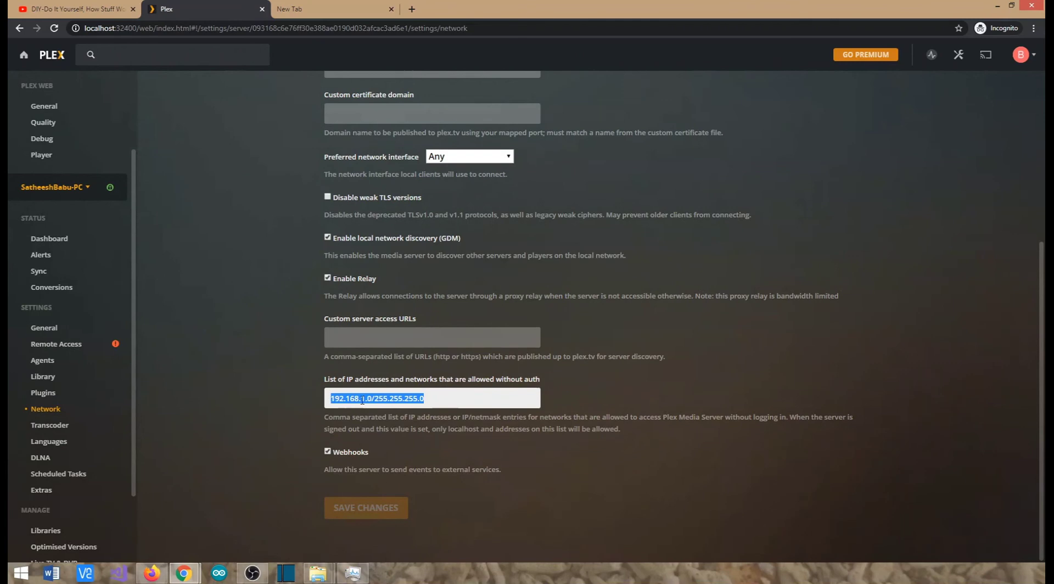
pyautogui.click(373, 398)
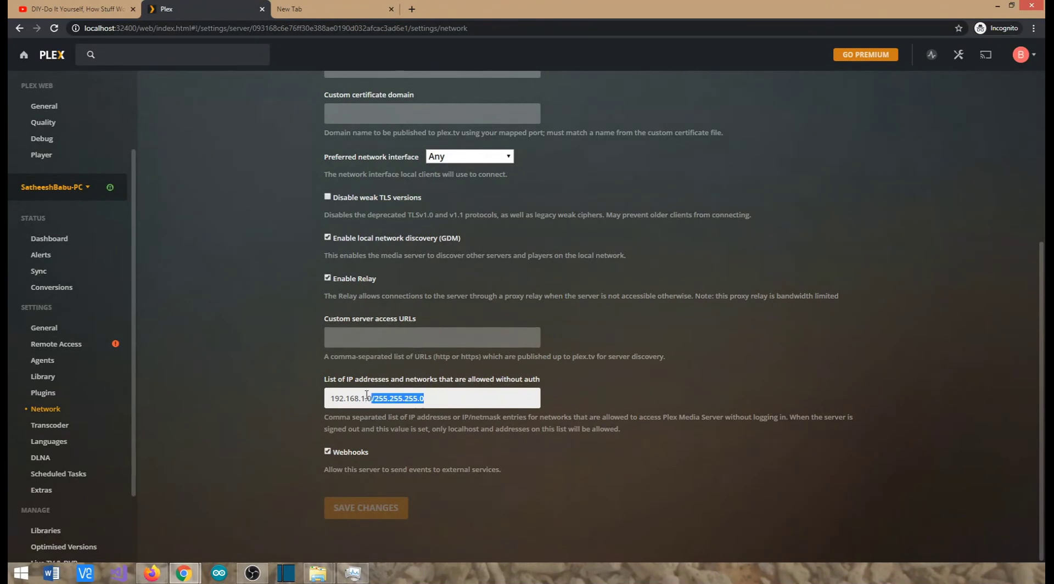
pyautogui.click(349, 398)
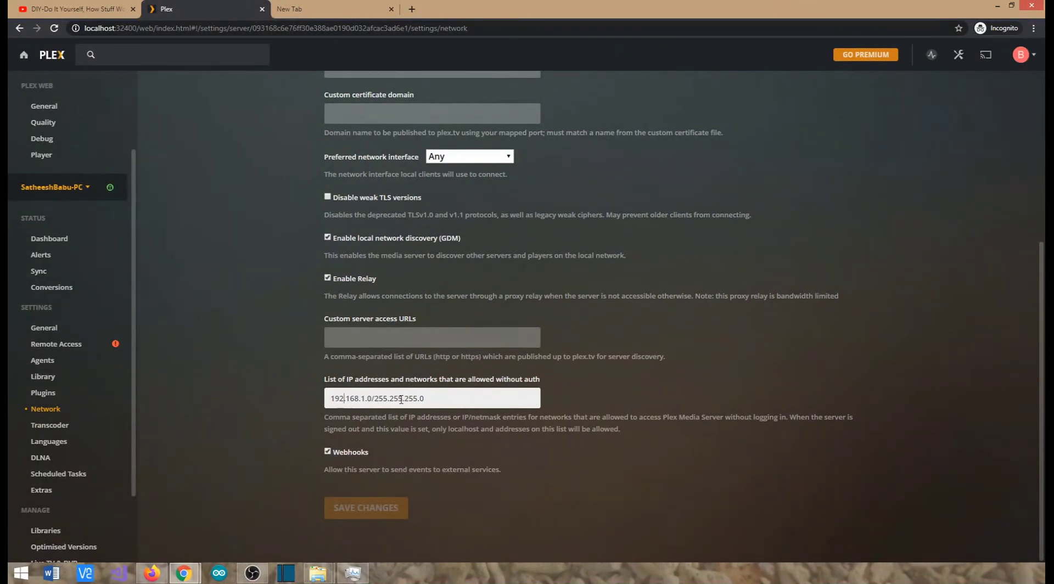
pyautogui.tripleClick(431, 397)
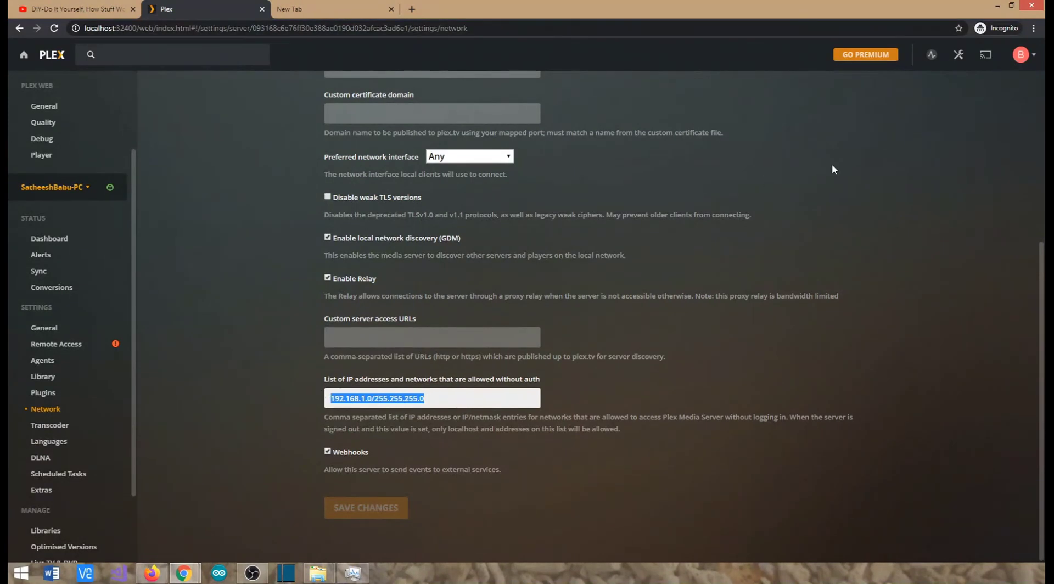
pyautogui.click(431, 337)
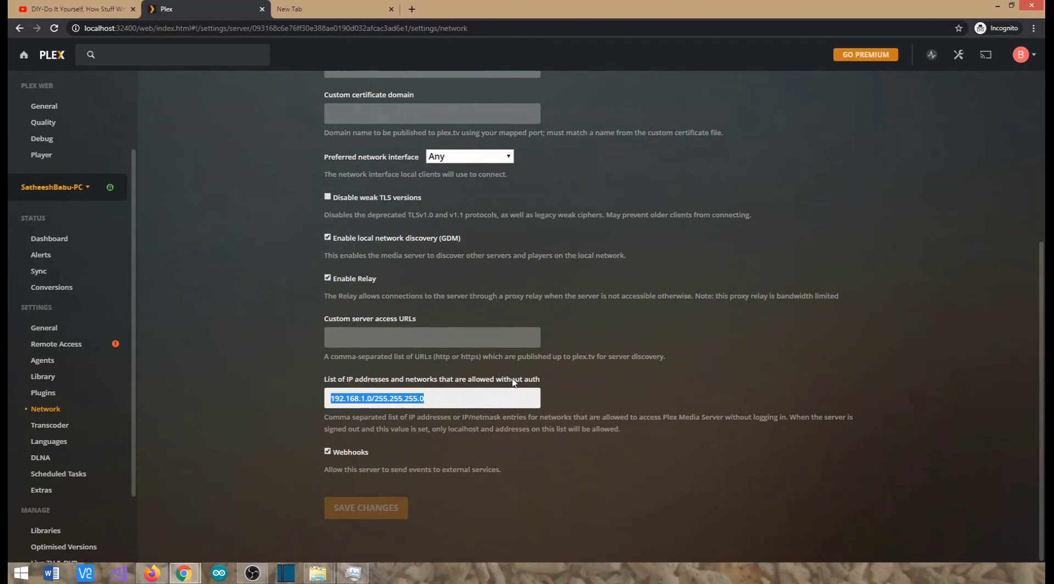
pyautogui.click(483, 398)
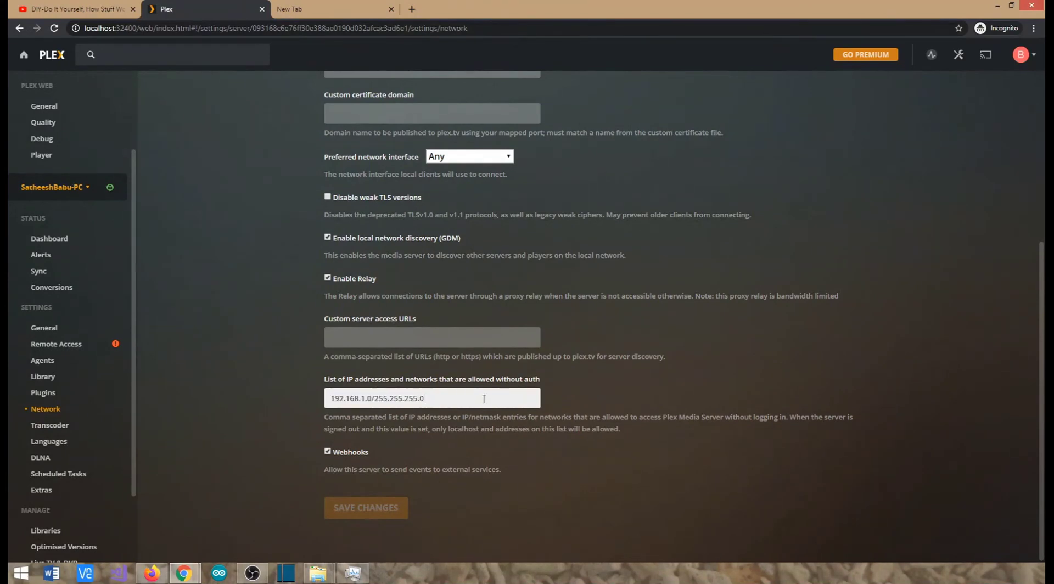
pyautogui.tripleClick(432, 397)
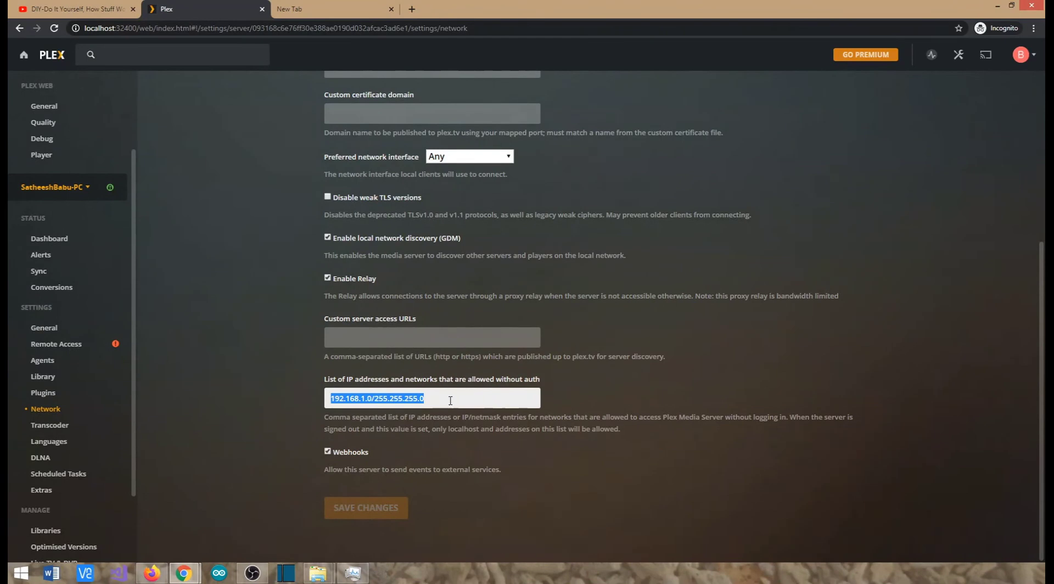
pyautogui.click(450, 397)
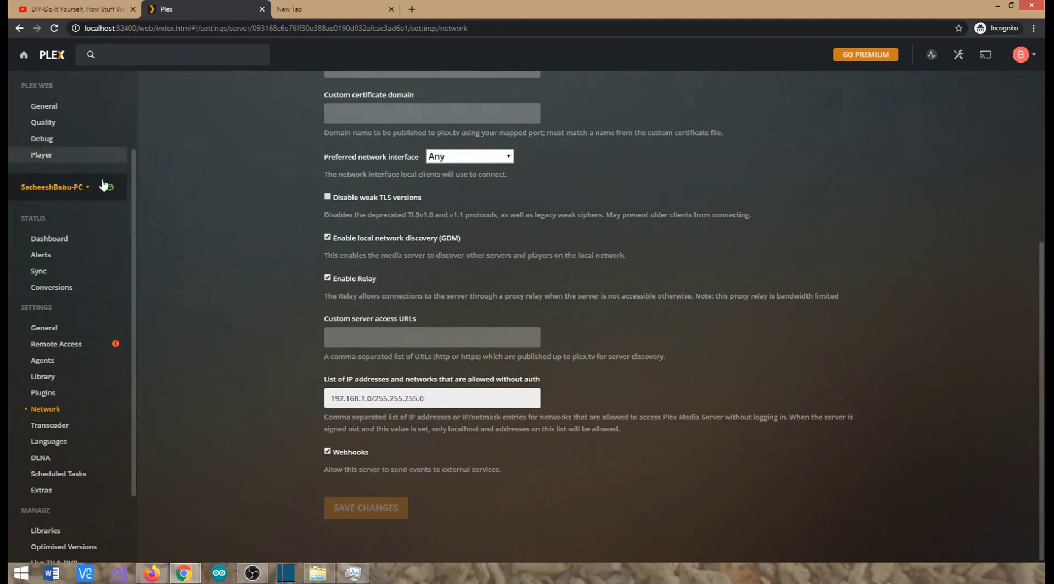
pyautogui.moveTo(745, 98)
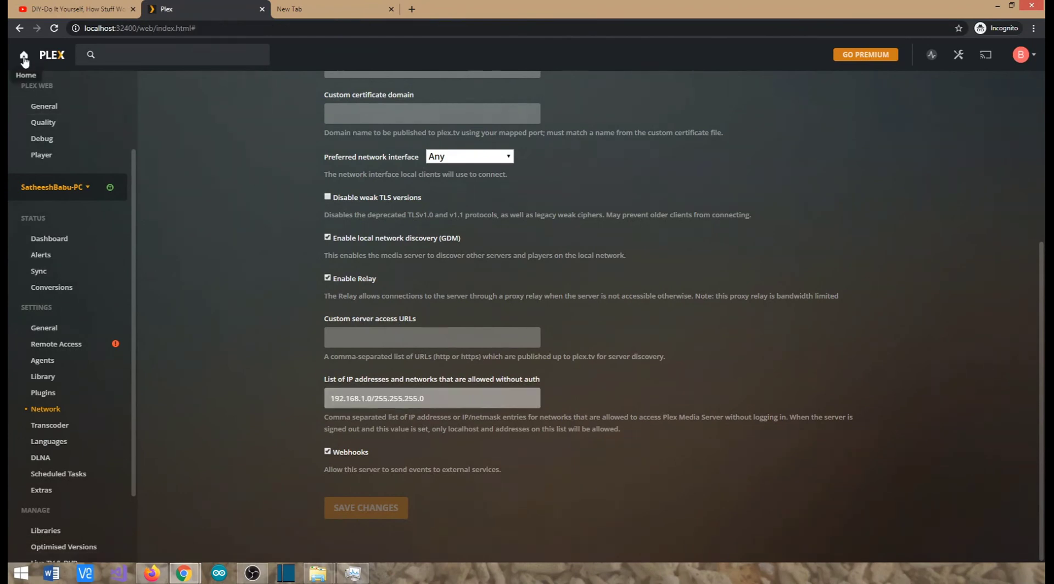
# - Return to the Plex home screen before moving to the iPhone
pyautogui.click(23, 55)
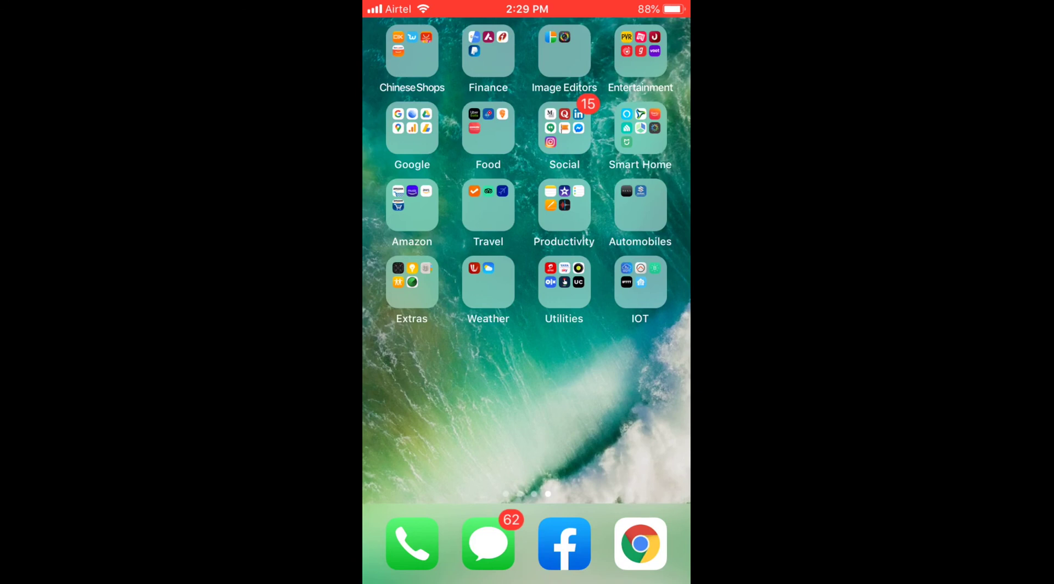
# - In the Alexa app's Skills & Games, search for 'plex' to list the Plex music skill
pyautogui.click(639, 128)
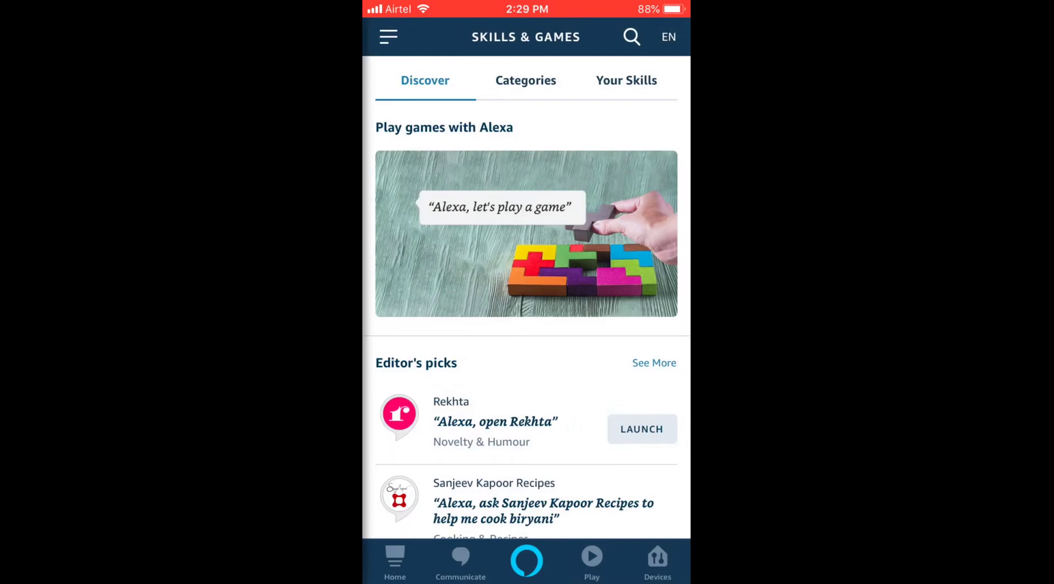
pyautogui.click(387, 37)
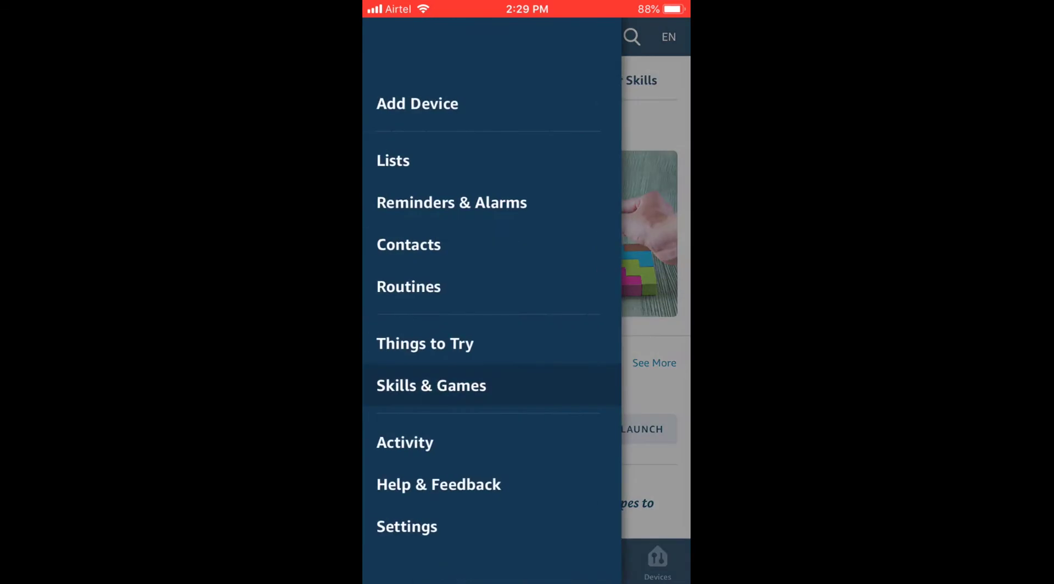
pyautogui.click(430, 386)
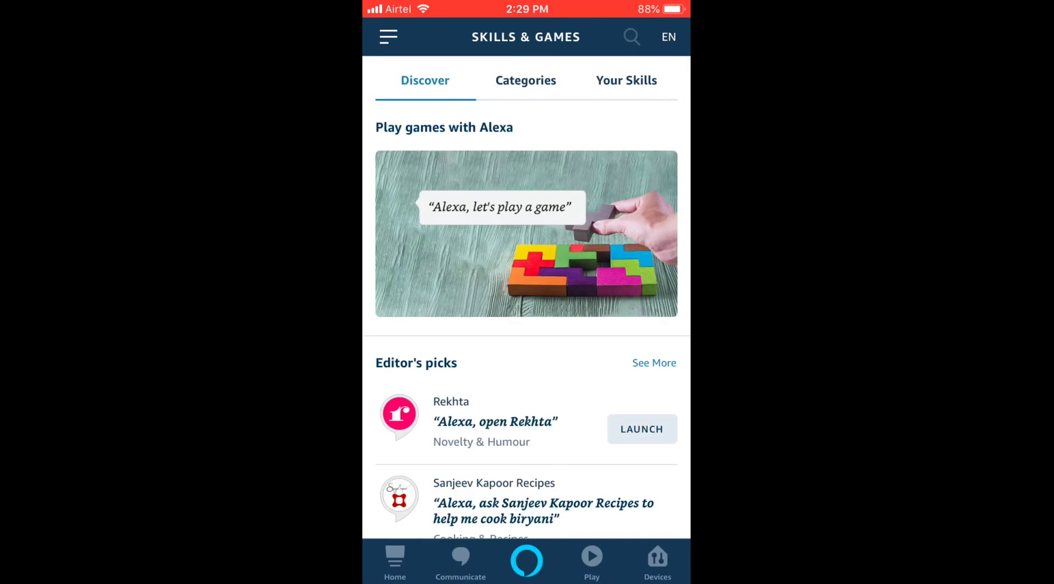
pyautogui.click(630, 38)
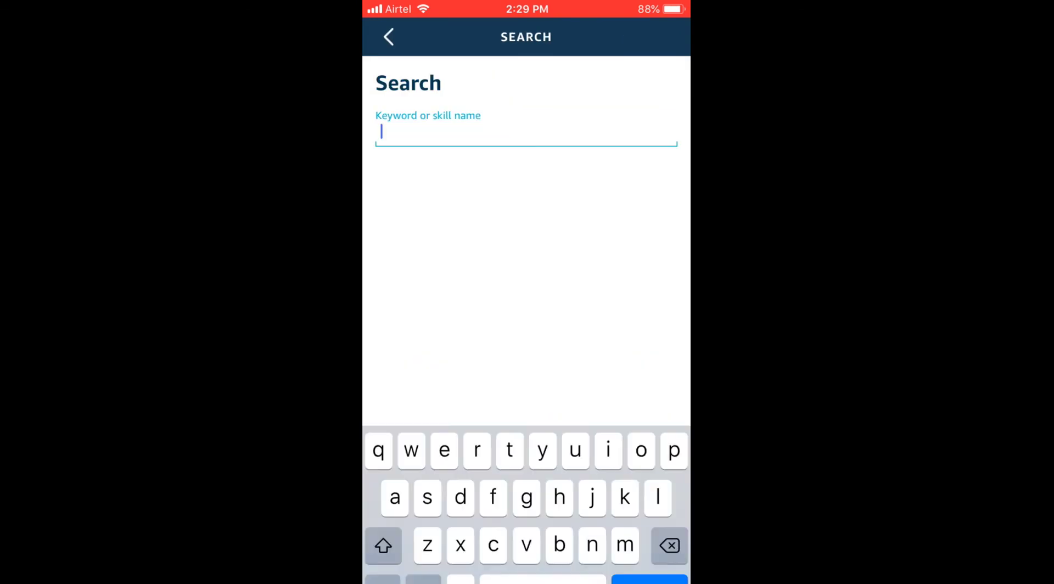
pyautogui.write('plex')
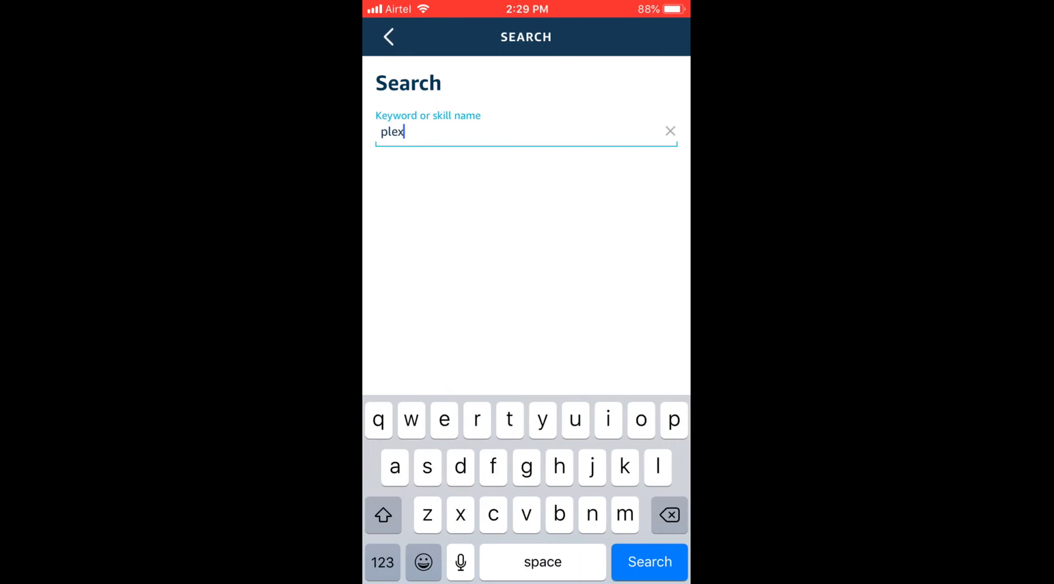
pyautogui.click(649, 562)
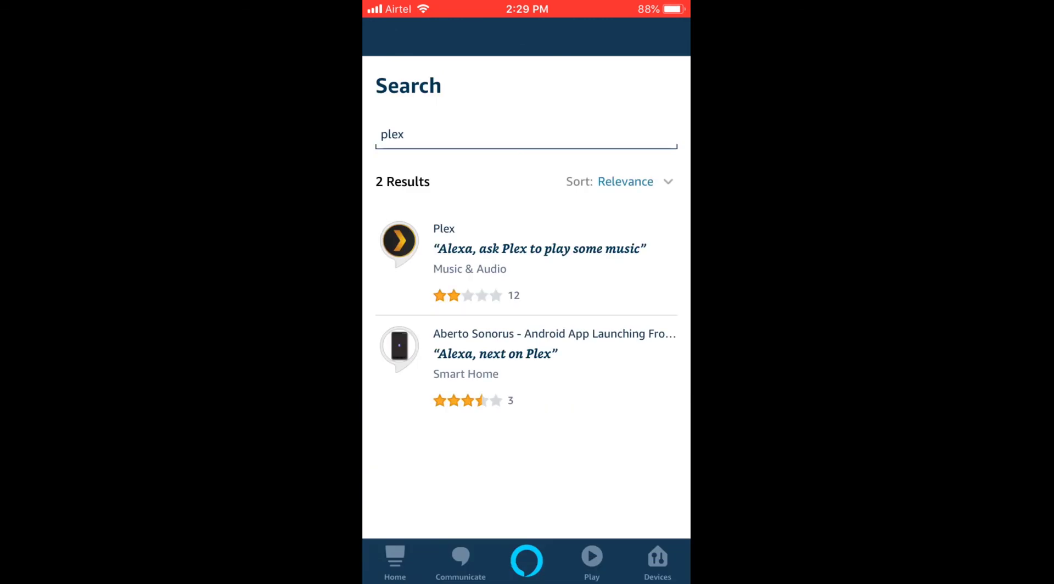
# - View the Plex skill's settings confirming the account shows as Linked
pyautogui.click(443, 228)
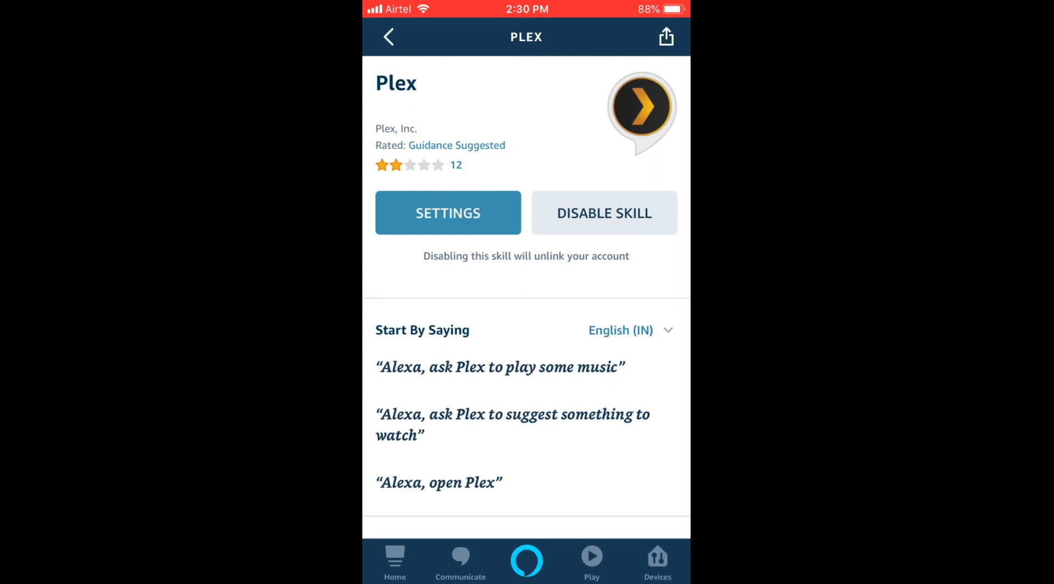
pyautogui.click(448, 213)
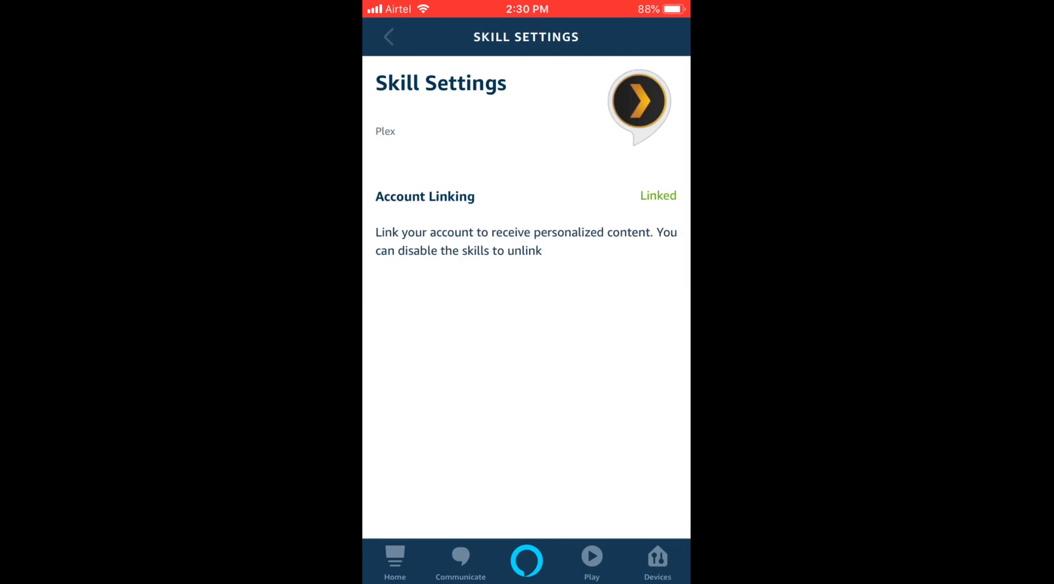